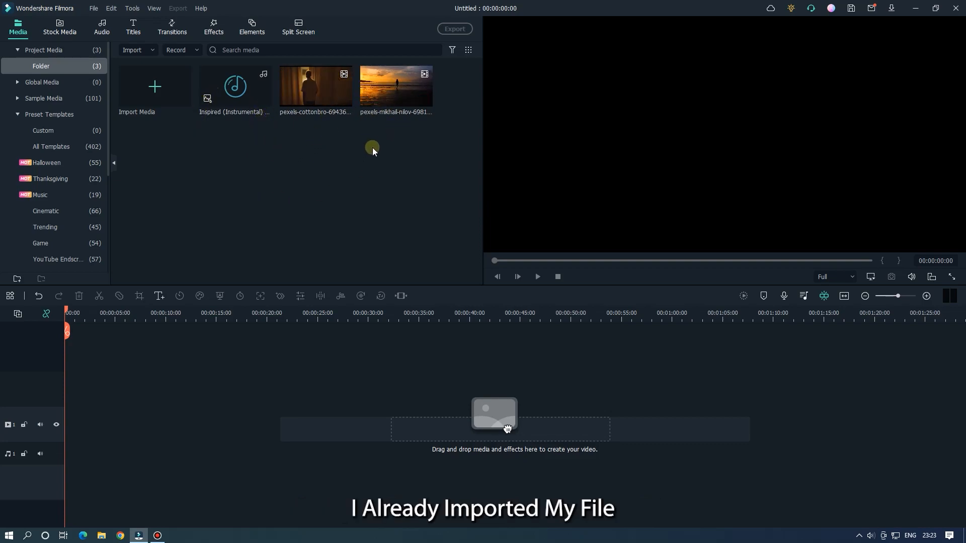
Step: Place the Inspired (Instrumental) music on the audio track and play it to about 30 seconds to find the effect spot
{"action": "left_click_drag", "start_coordinate": [235, 86], "coordinate": [60, 457]}
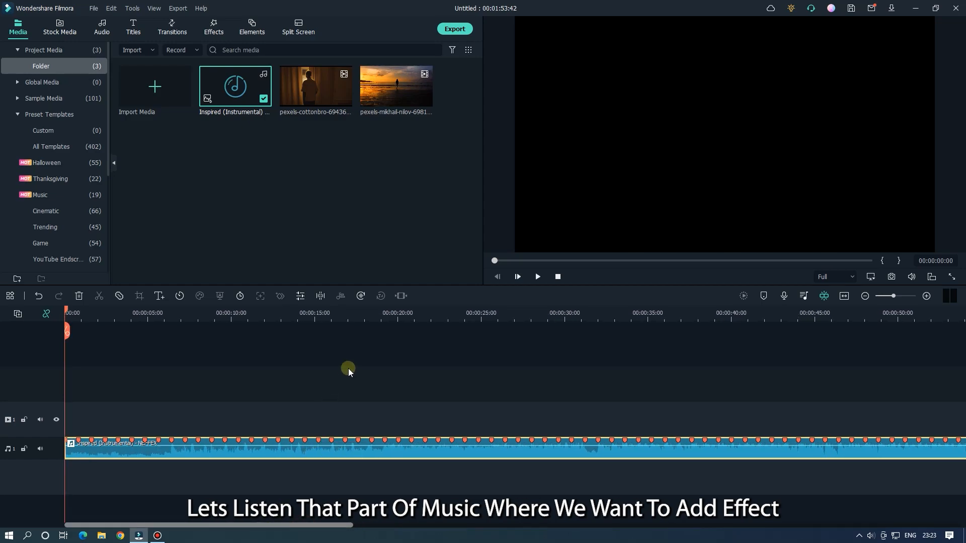
{"action": "left_click", "coordinate": [536, 277]}
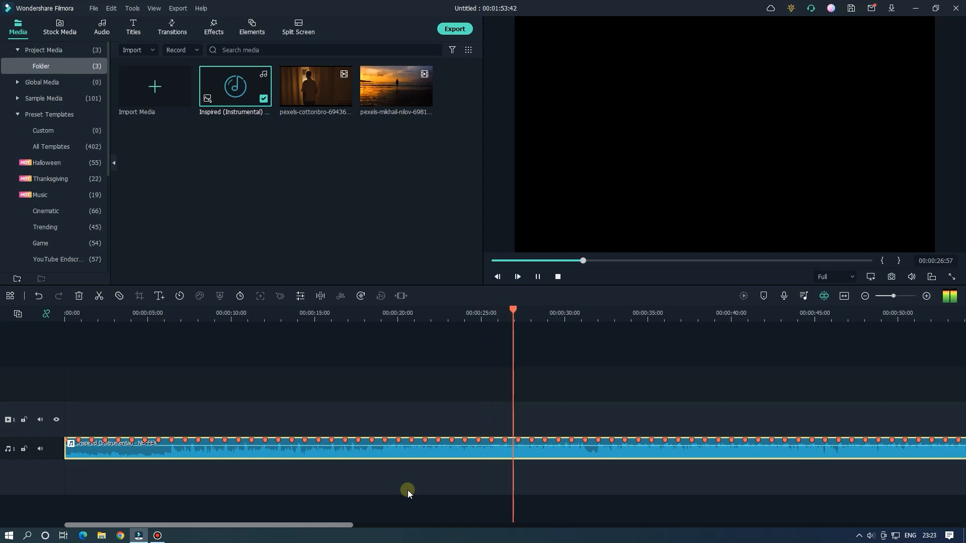
{"action": "left_click", "coordinate": [516, 276]}
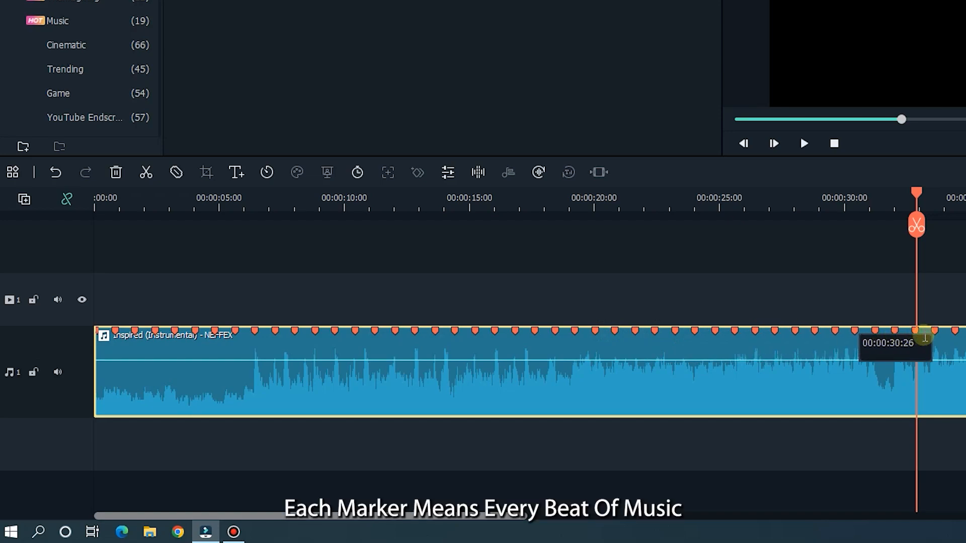
{"action": "mouse_move", "coordinate": [688, 331]}
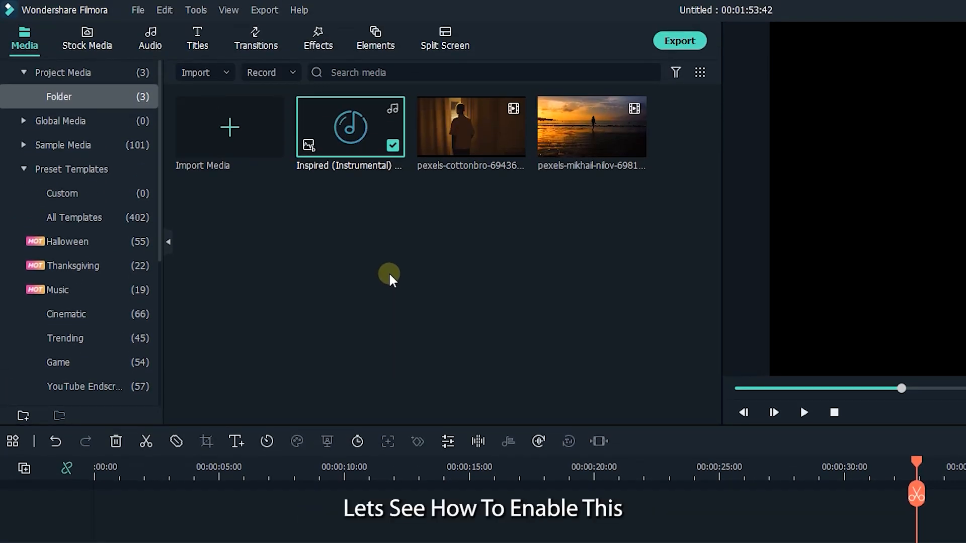
{"action": "mouse_move", "coordinate": [375, 200]}
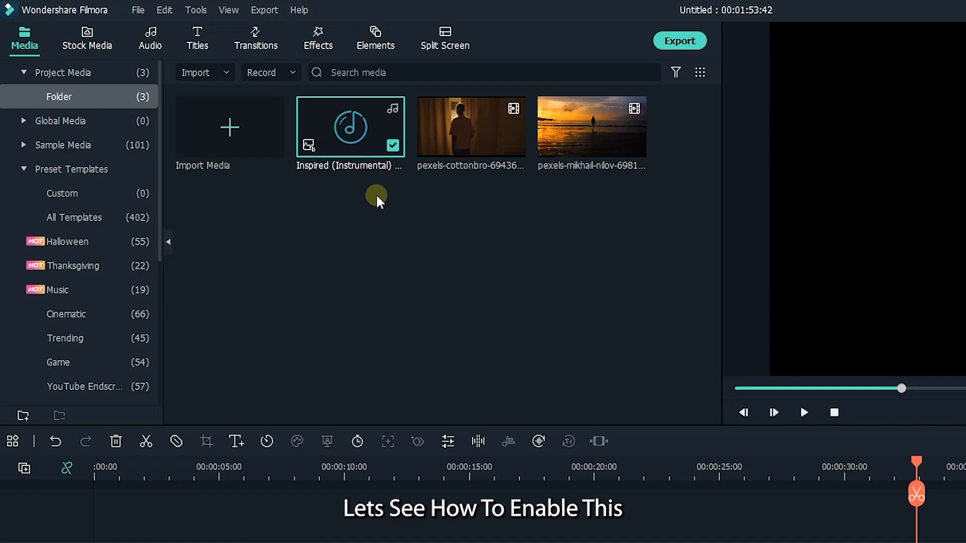
Step: Run Beat Options on the music with Highlight every 1 beat so markers appear on each beat
{"action": "right_click", "coordinate": [349, 127]}
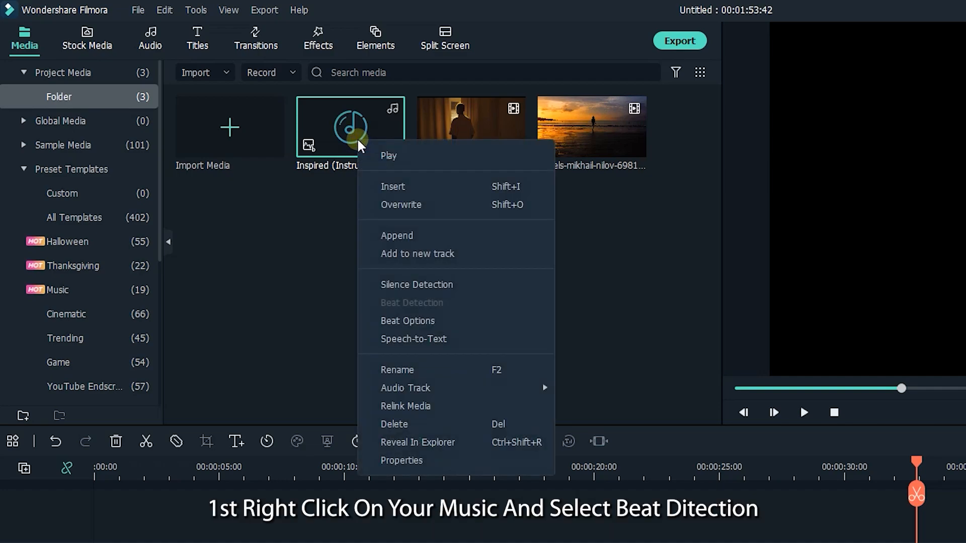
{"action": "mouse_move", "coordinate": [375, 303]}
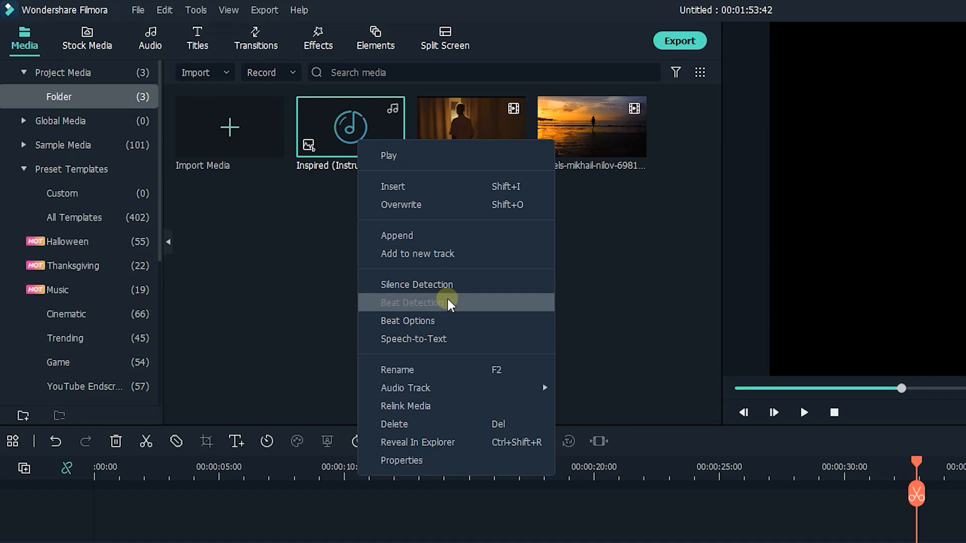
{"action": "mouse_move", "coordinate": [394, 323]}
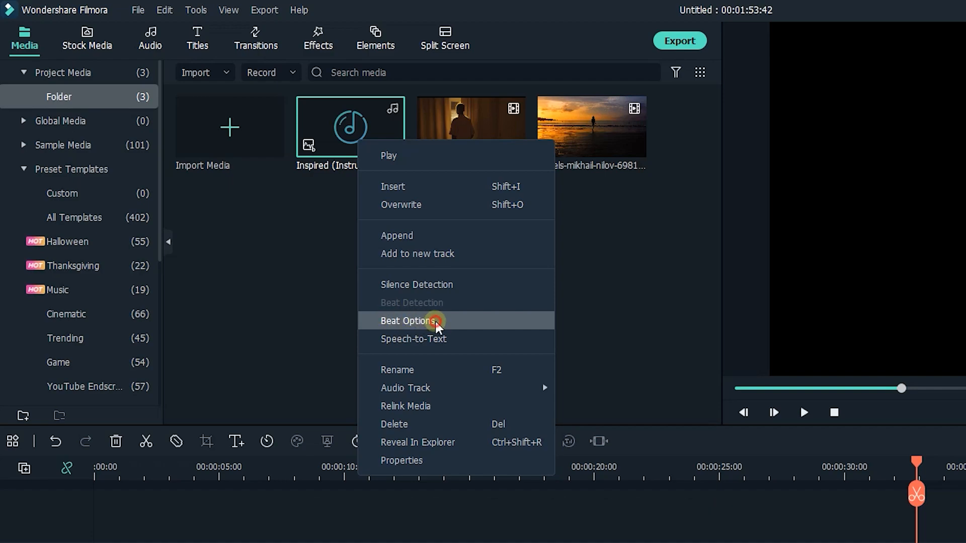
{"action": "left_click", "coordinate": [407, 320]}
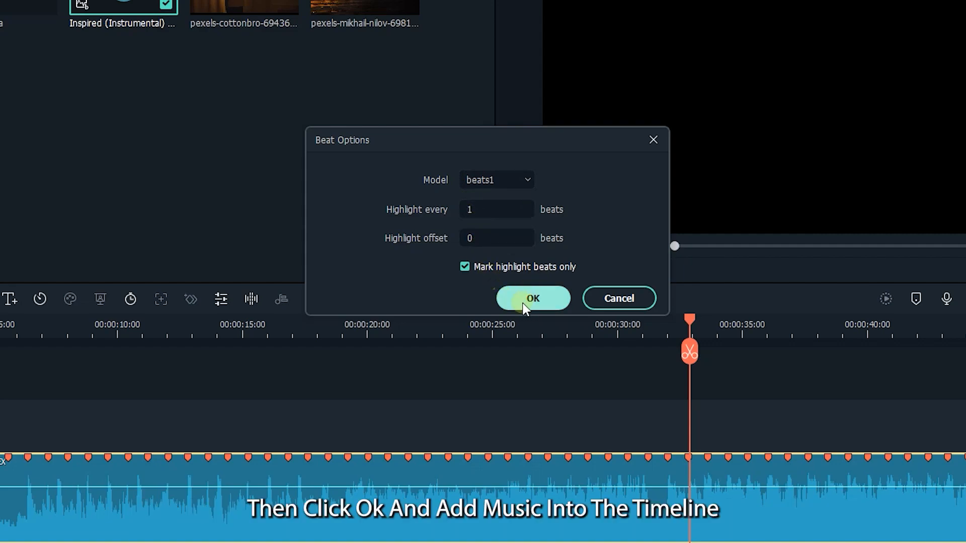
{"action": "left_click", "coordinate": [532, 297]}
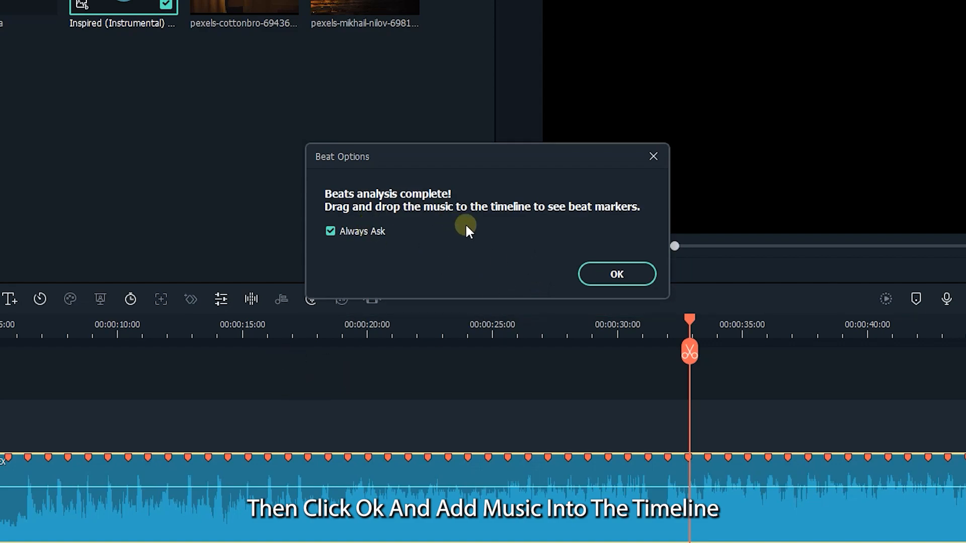
{"action": "left_click", "coordinate": [615, 274]}
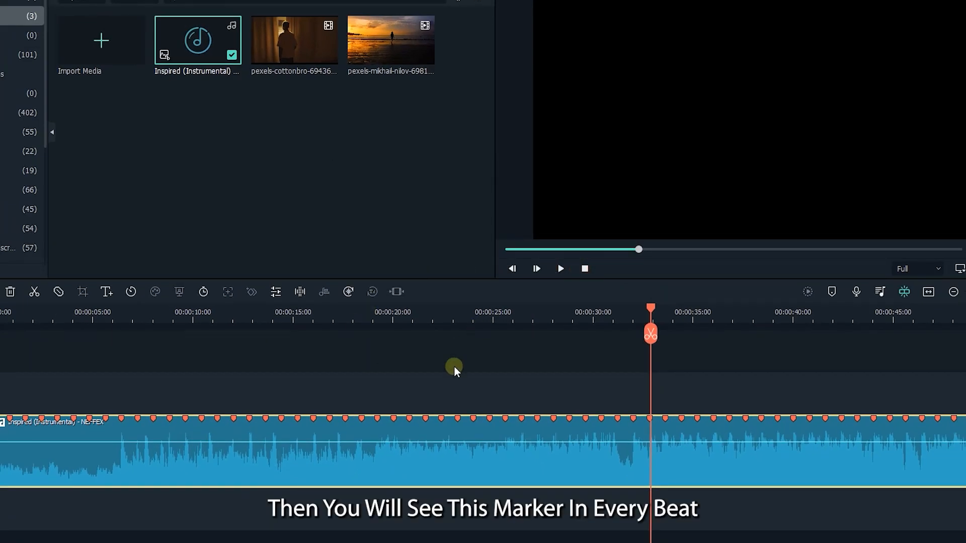
{"action": "mouse_move", "coordinate": [347, 330]}
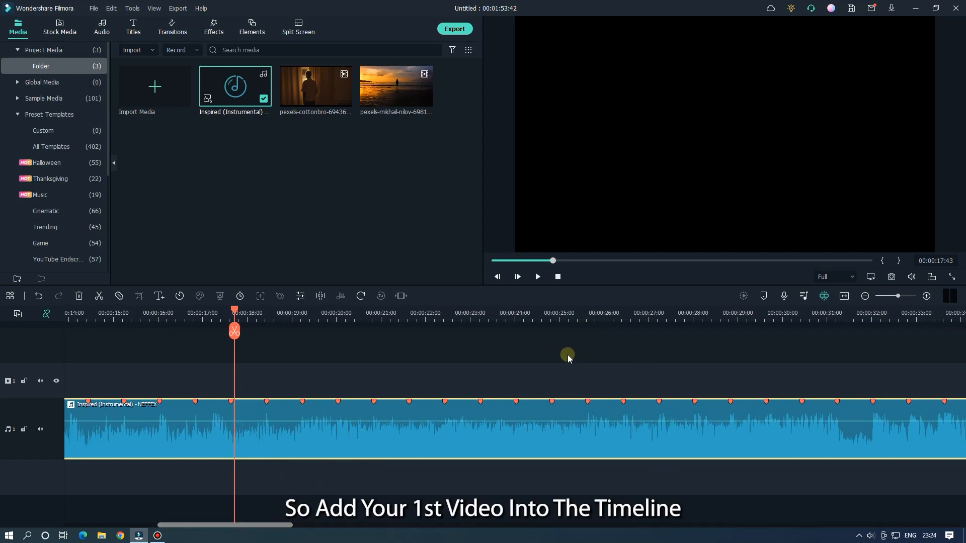
Step: Add the cottonbro bedroom clip to video track 1, keeping 1920x1080 60fps, with the beach clip on track 2
{"action": "left_click_drag", "start_coordinate": [314, 84], "coordinate": [255, 352]}
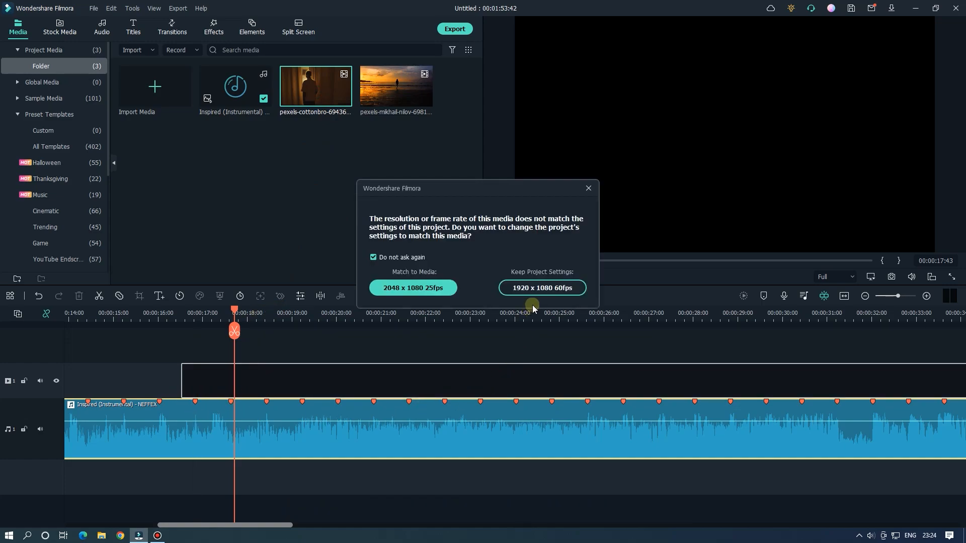
{"action": "left_click", "coordinate": [542, 287]}
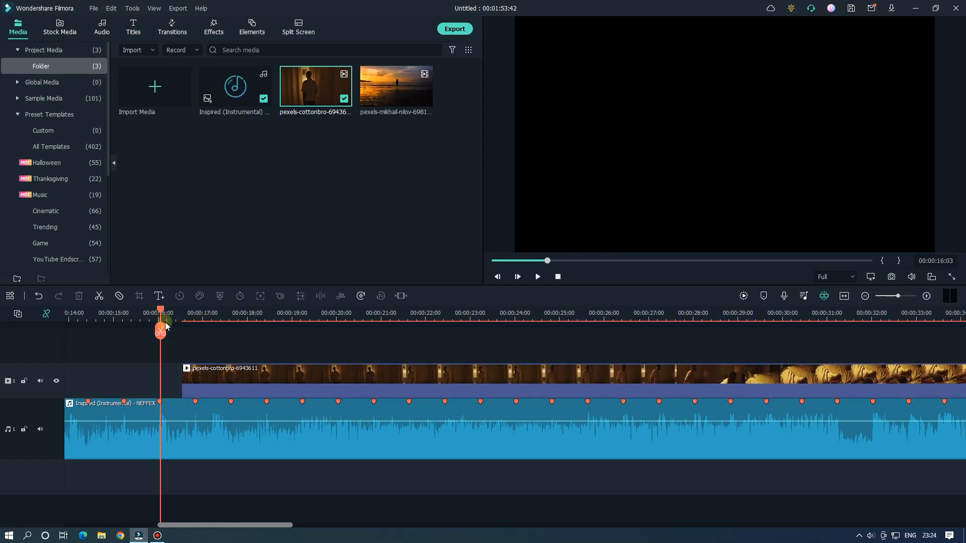
{"action": "left_click", "coordinate": [536, 275]}
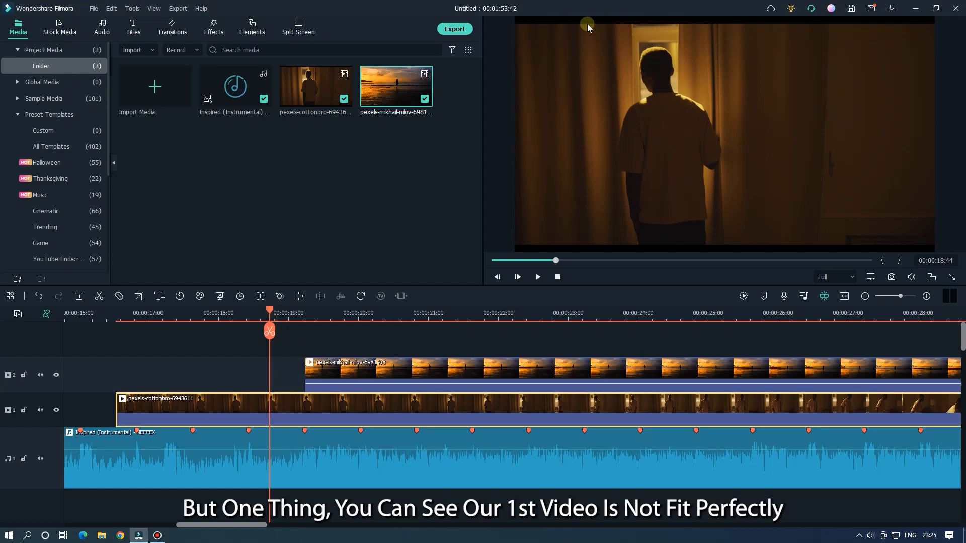
{"action": "mouse_move", "coordinate": [203, 450]}
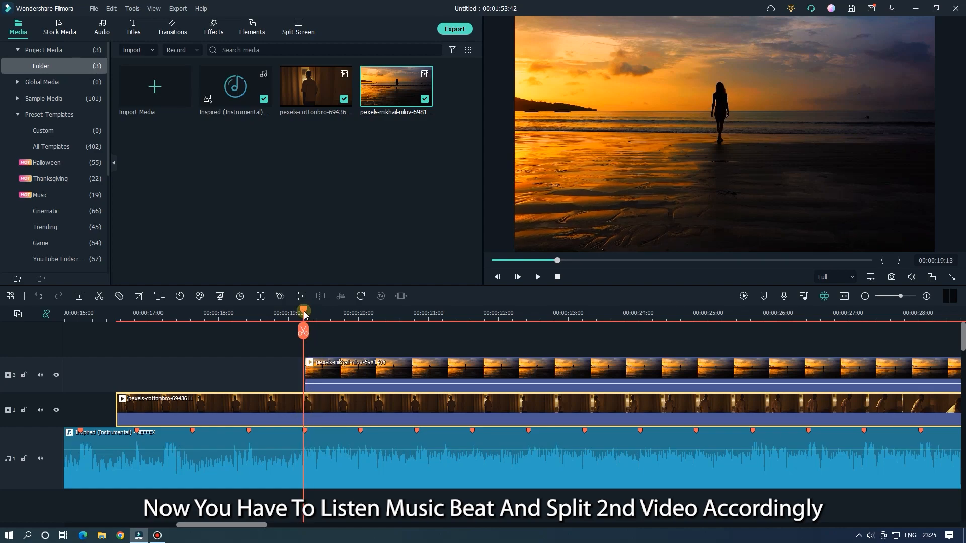
Step: Split the sunset beach clip at successive beat markers from about 19 to 26 seconds
{"action": "left_click", "coordinate": [536, 276]}
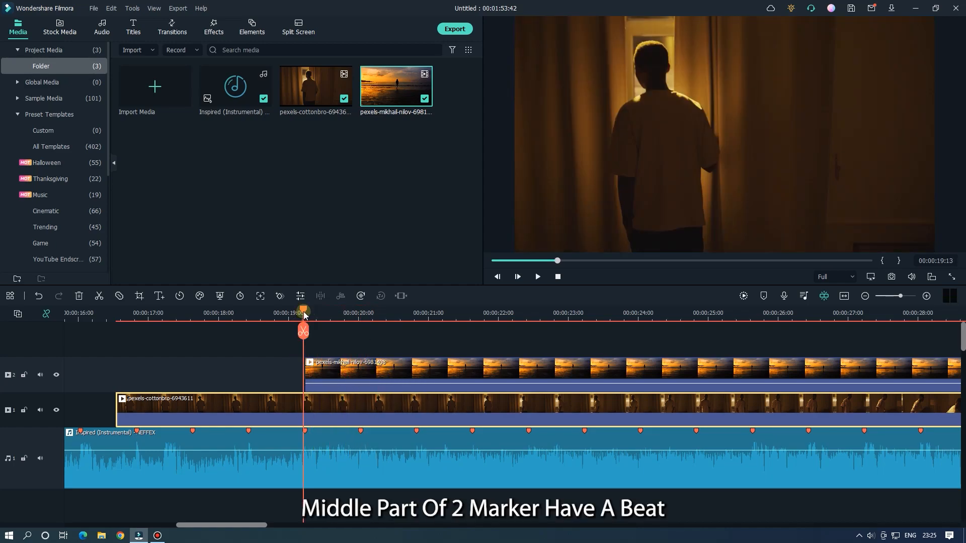
{"action": "left_click_drag", "start_coordinate": [303, 314], "coordinate": [328, 313]}
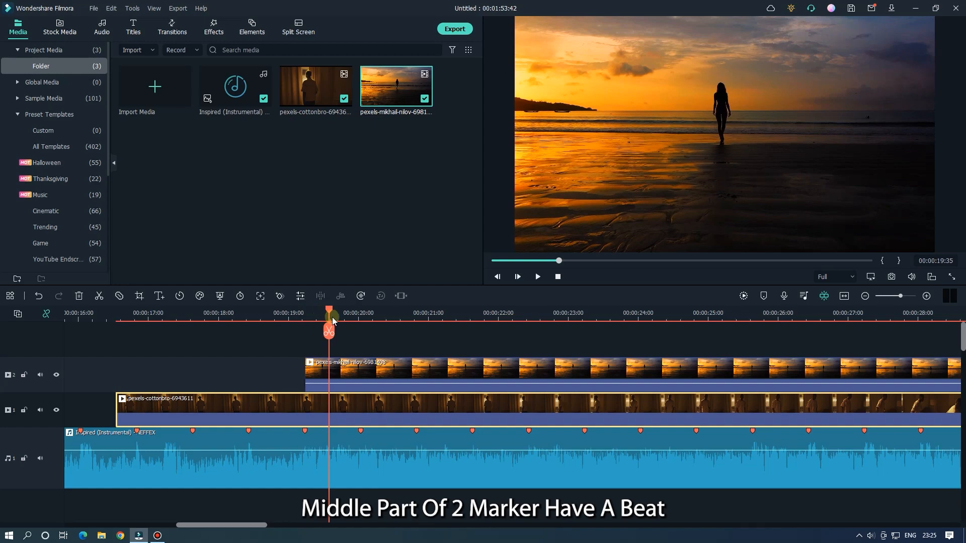
{"action": "left_click_drag", "start_coordinate": [330, 317], "coordinate": [306, 317]}
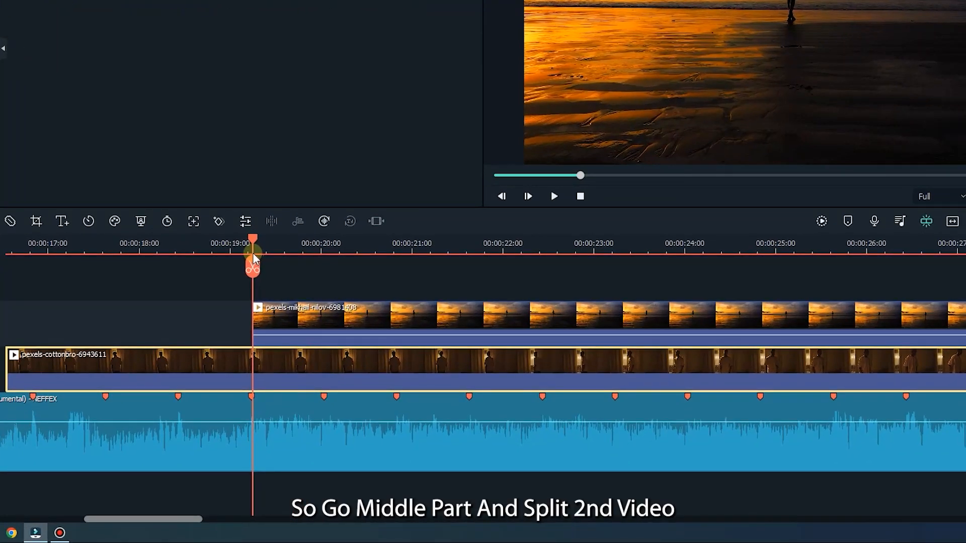
{"action": "left_click_drag", "start_coordinate": [252, 253], "coordinate": [279, 252]}
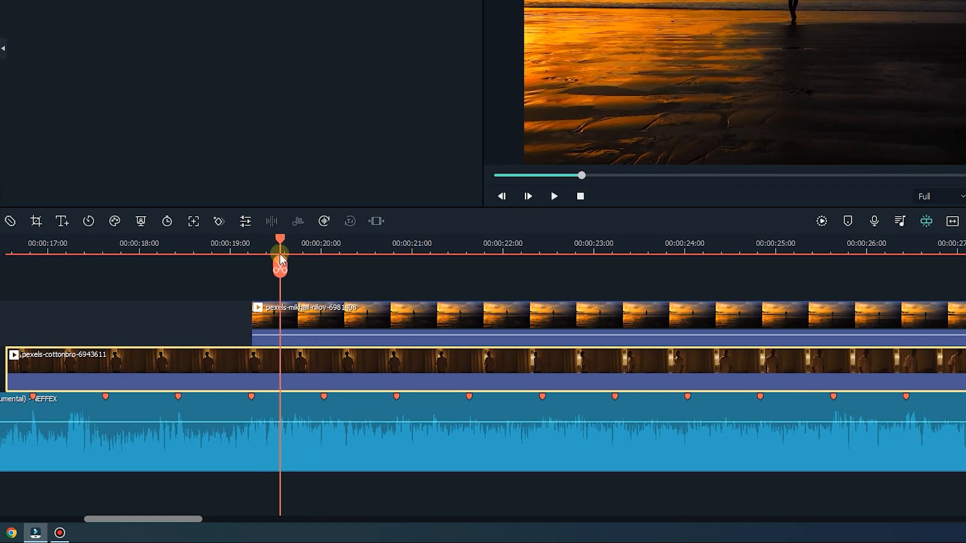
{"action": "left_click", "coordinate": [281, 315]}
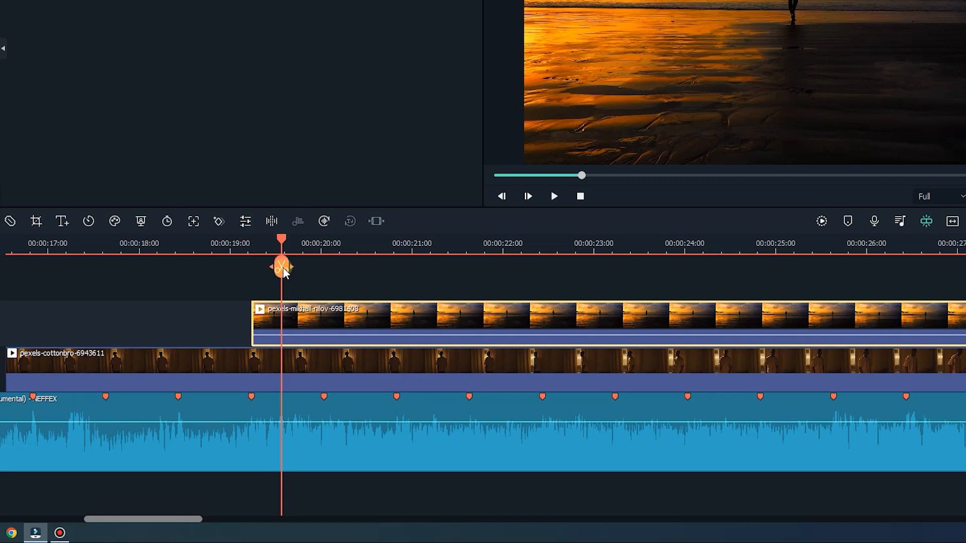
{"action": "left_click", "coordinate": [281, 267]}
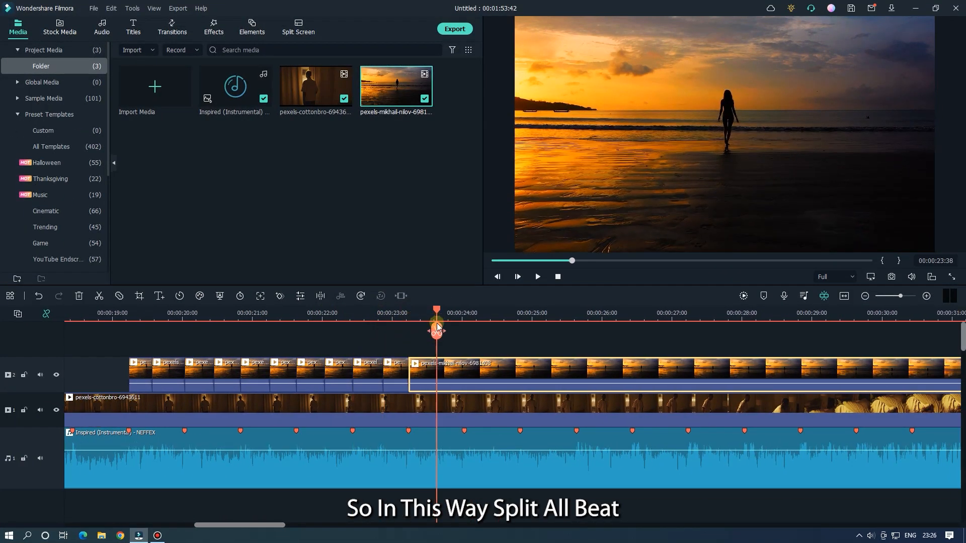
{"action": "left_click_drag", "start_coordinate": [435, 325], "coordinate": [548, 325]}
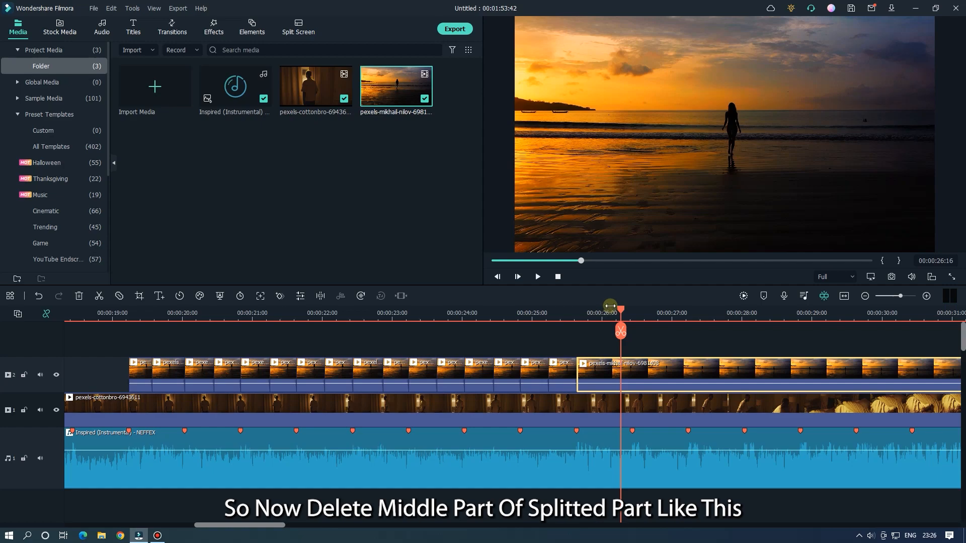
Step: Delete alternate split pieces of the sunset clip on track 2 so gaps reveal the bedroom clip
{"action": "left_click_drag", "start_coordinate": [621, 307], "coordinate": [134, 308]}
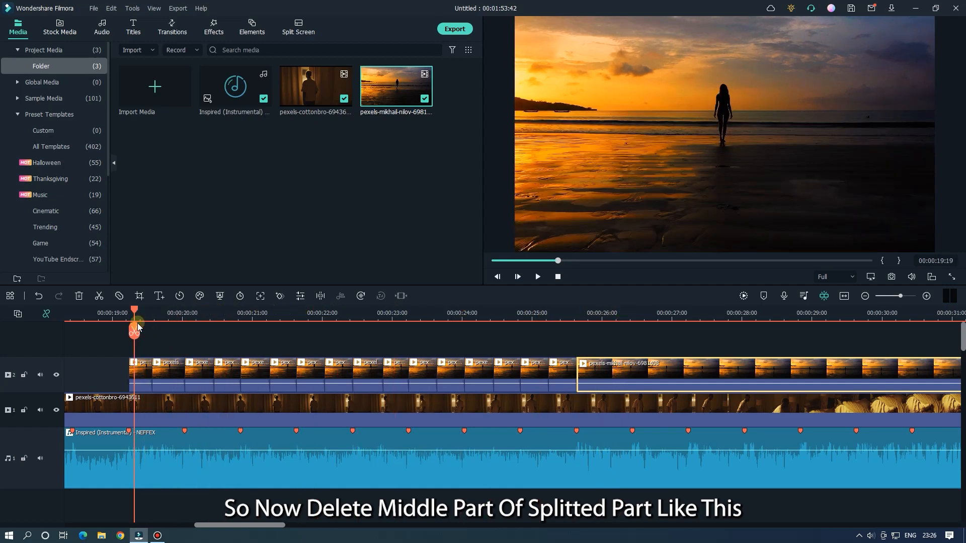
{"action": "left_click", "coordinate": [168, 372]}
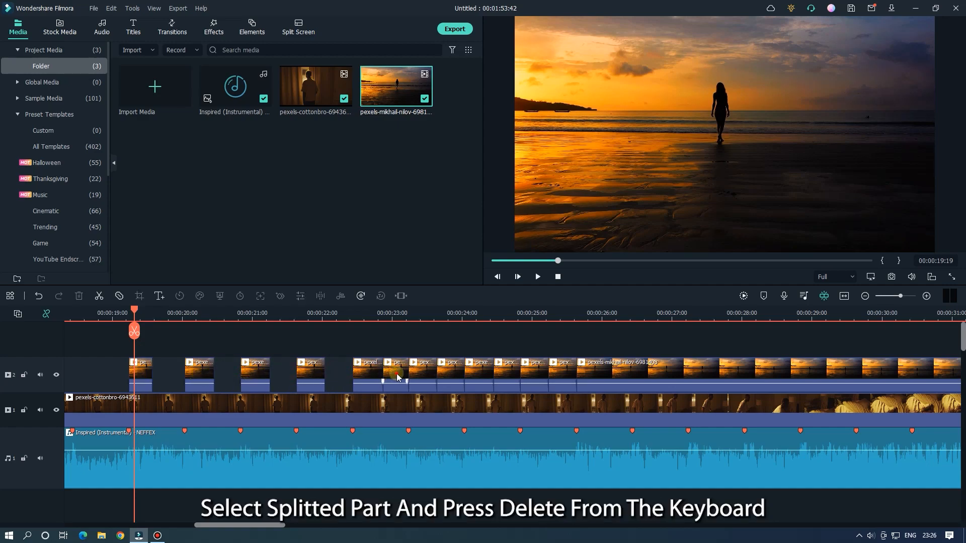
{"action": "left_click", "coordinate": [505, 369]}
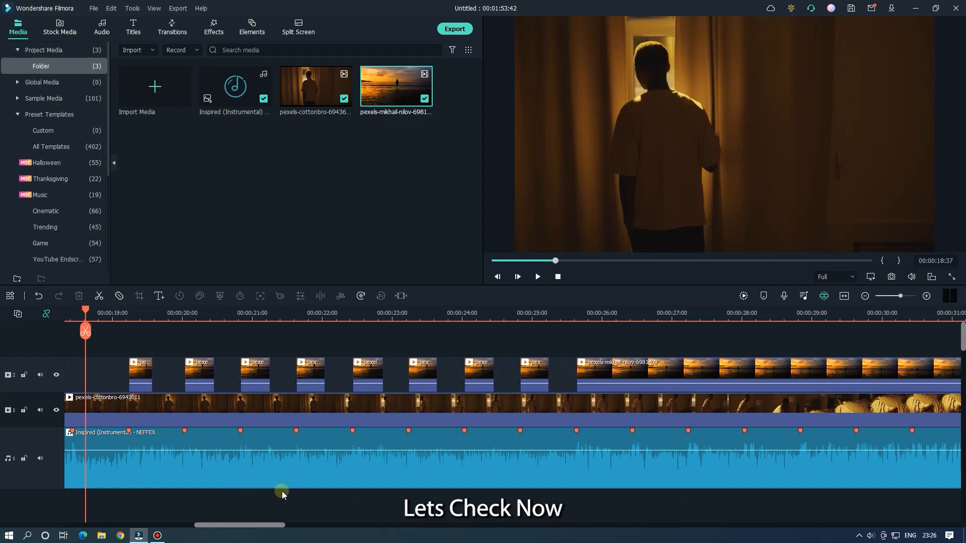
{"action": "left_click", "coordinate": [536, 277]}
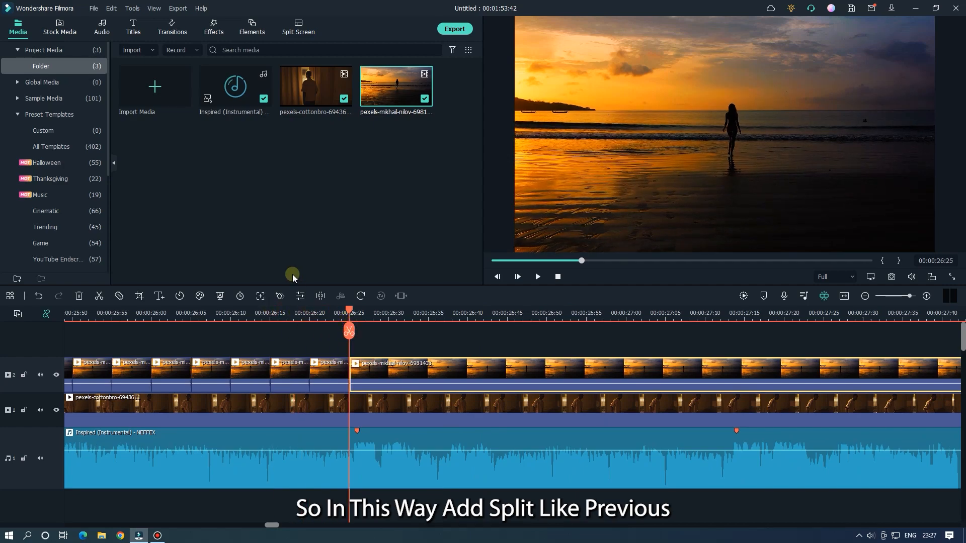
Step: Split the sunset clip at the beat markers around 26 to 28 seconds
{"action": "left_click", "coordinate": [478, 309]}
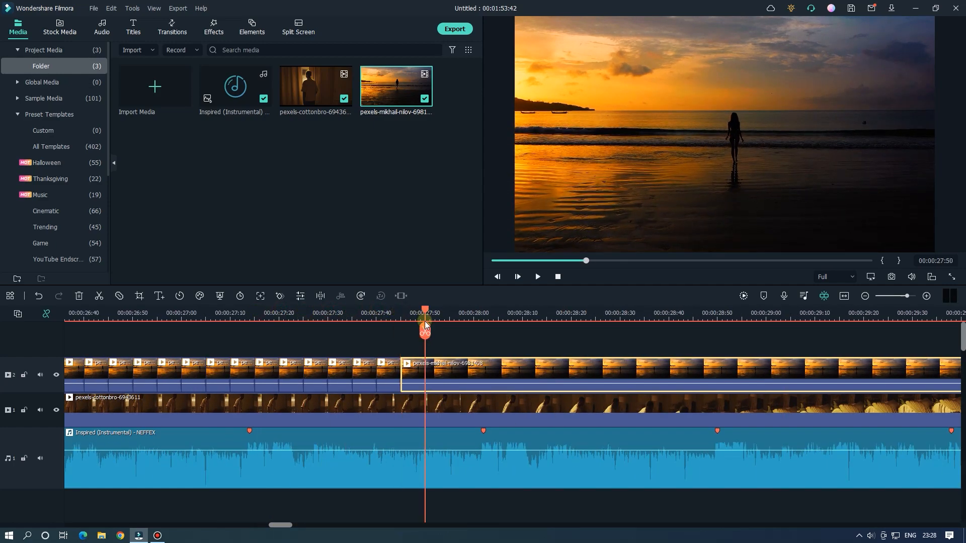
{"action": "left_click", "coordinate": [551, 313]}
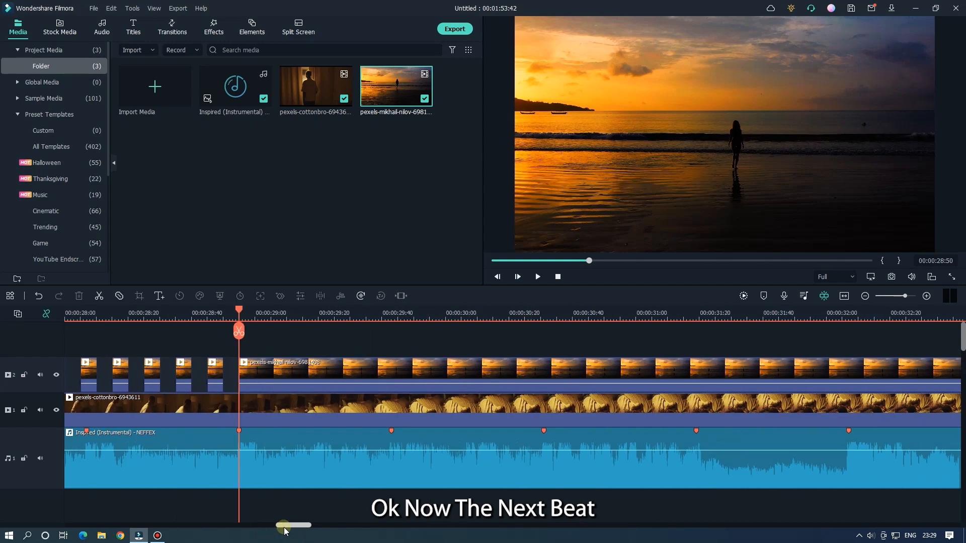
Step: Split the remaining sunset footage on the beats and remove alternate pieces so it ends near 31 seconds
{"action": "left_click", "coordinate": [536, 275]}
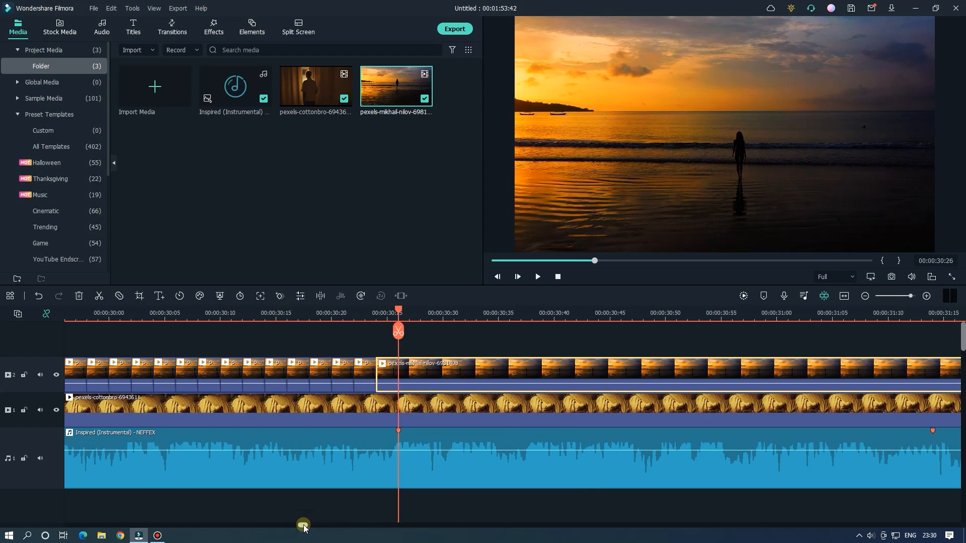
{"action": "left_click_drag", "start_coordinate": [398, 331], "coordinate": [553, 331]}
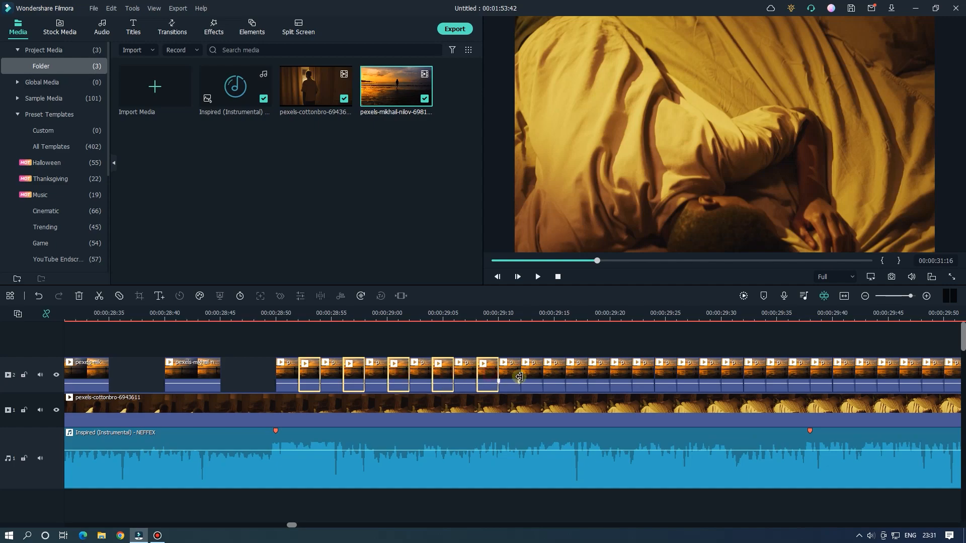
{"action": "left_click_drag", "start_coordinate": [291, 525], "coordinate": [296, 525]}
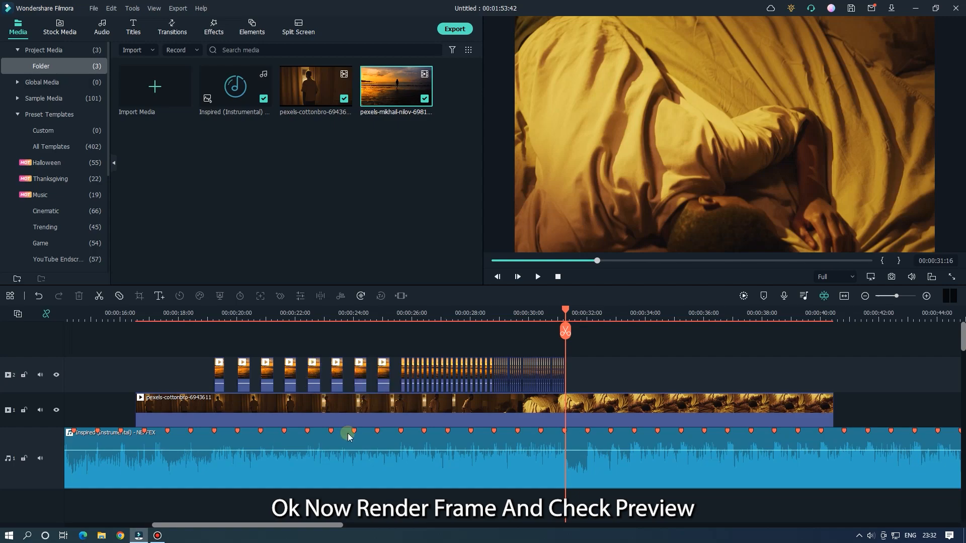
Step: Render a preview of the beat-cut sequence, play it past 37 seconds and stop
{"action": "left_click", "coordinate": [742, 296]}
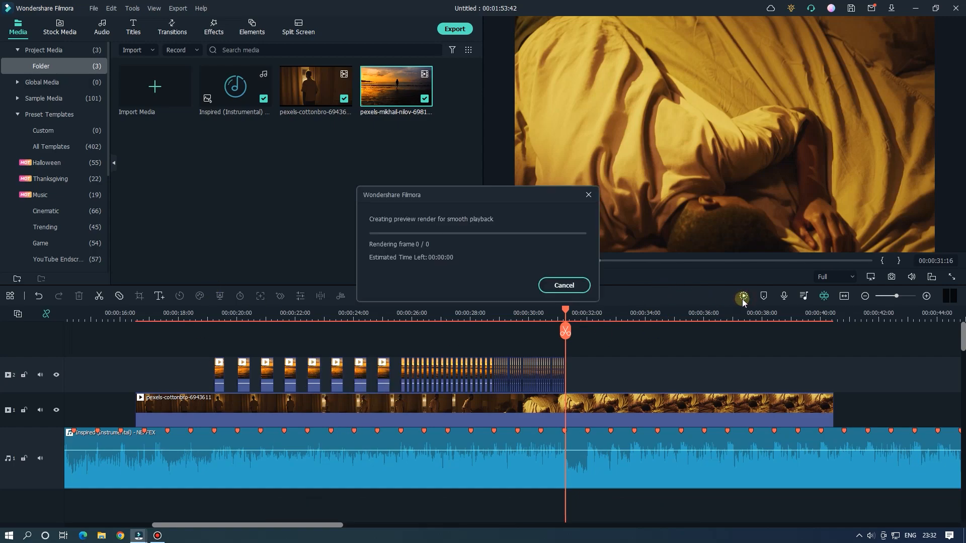
{"action": "mouse_move", "coordinate": [681, 308]}
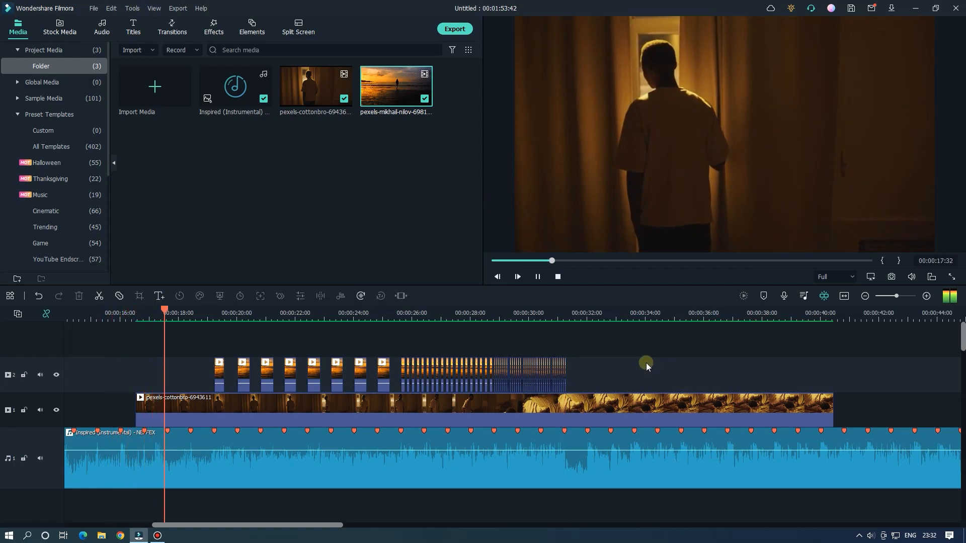
{"action": "left_click", "coordinate": [224, 312]}
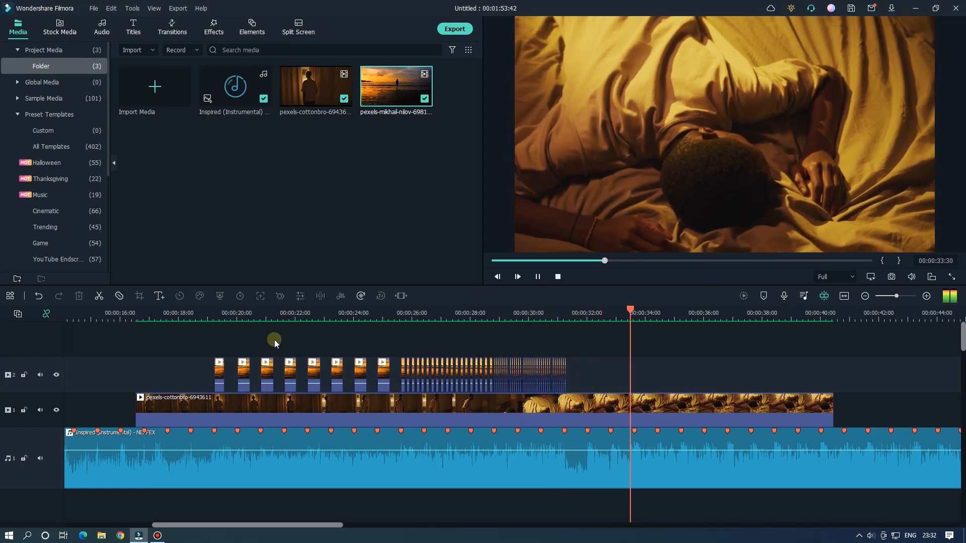
{"action": "left_click", "coordinate": [231, 313]}
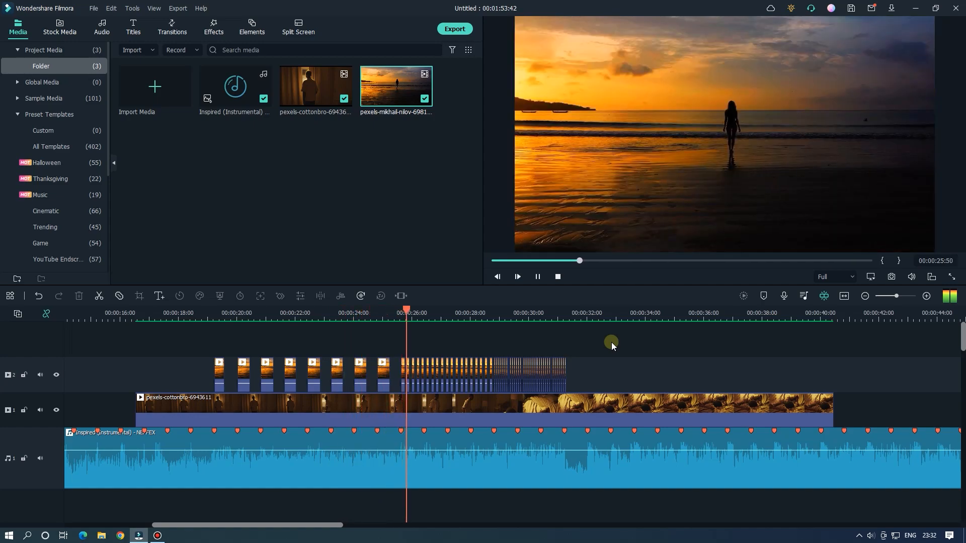
{"action": "left_click", "coordinate": [465, 312]}
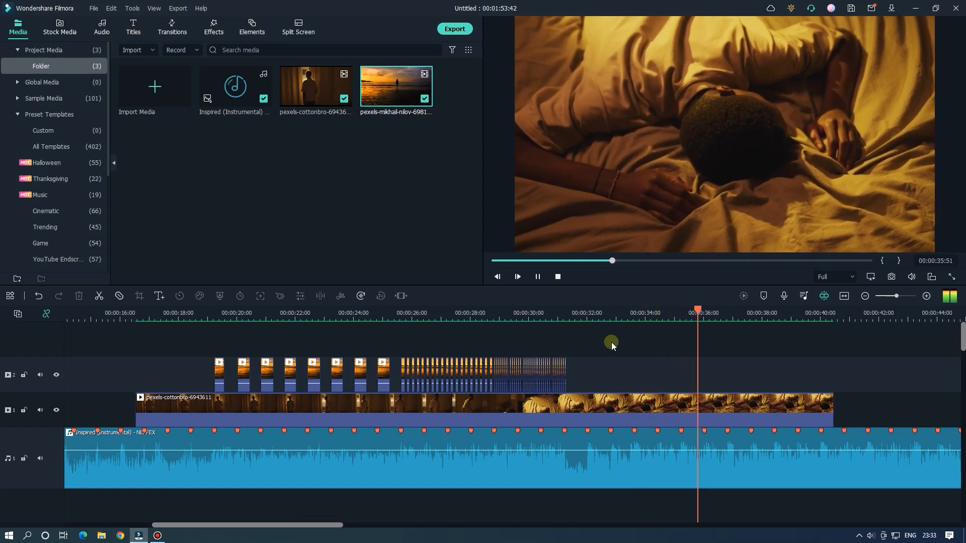
{"action": "left_click", "coordinate": [516, 276]}
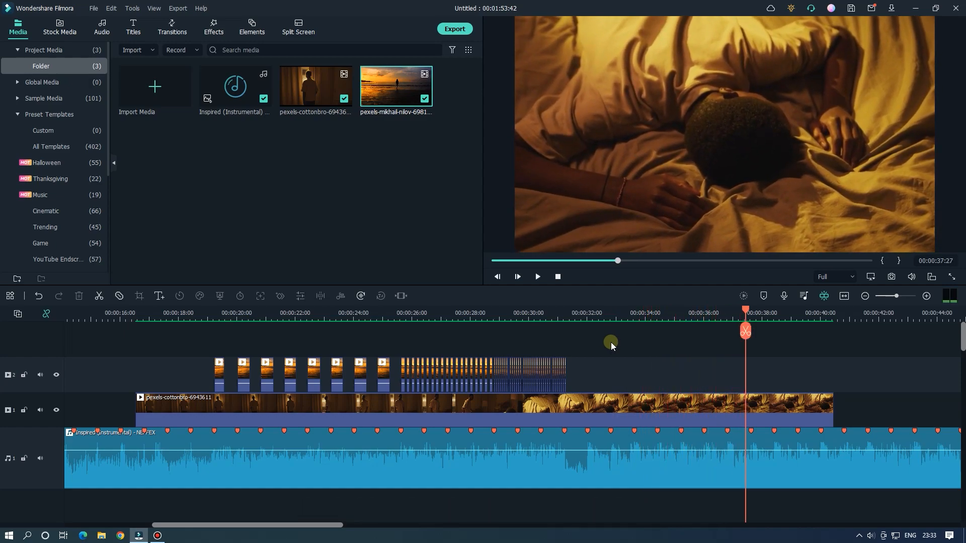